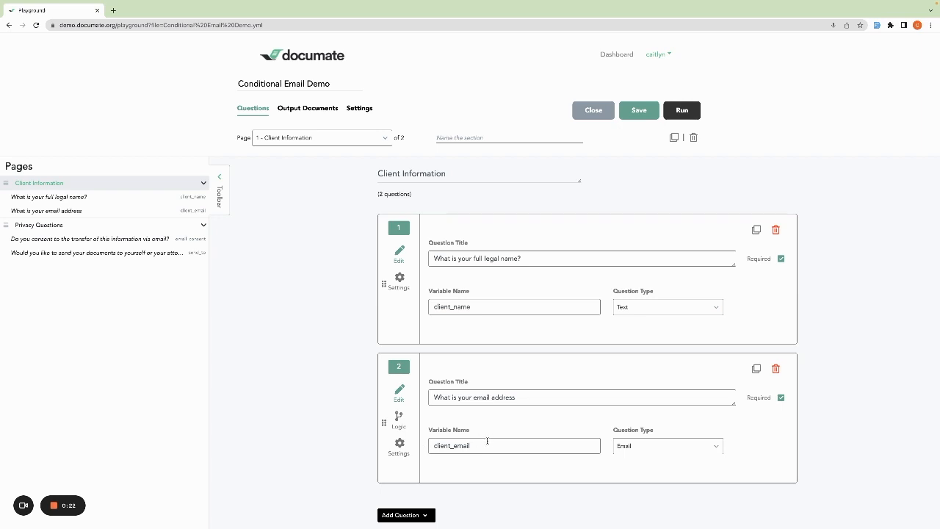
{"action": "mouse_move", "coordinate": [628, 457]}
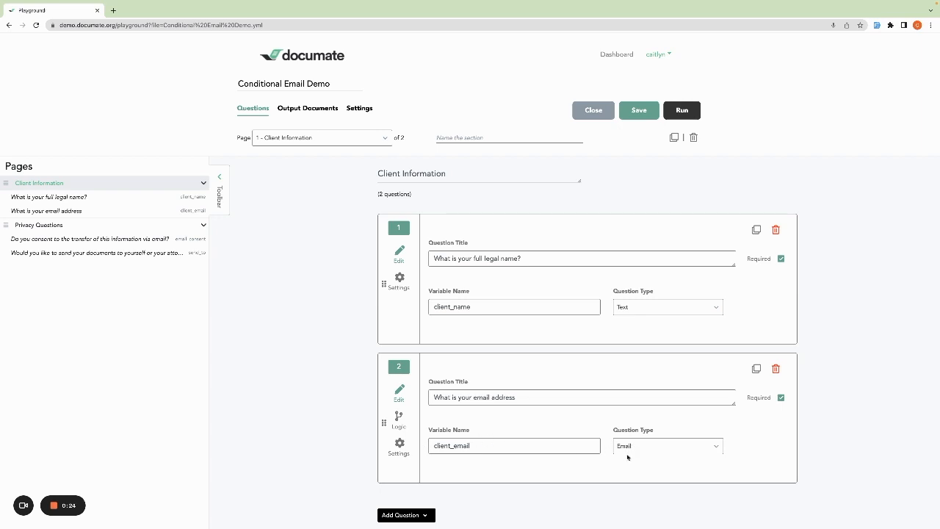
Show the Privacy Questions page with the email_consent and send_to questions.
{"action": "left_click", "coordinate": [38, 226]}
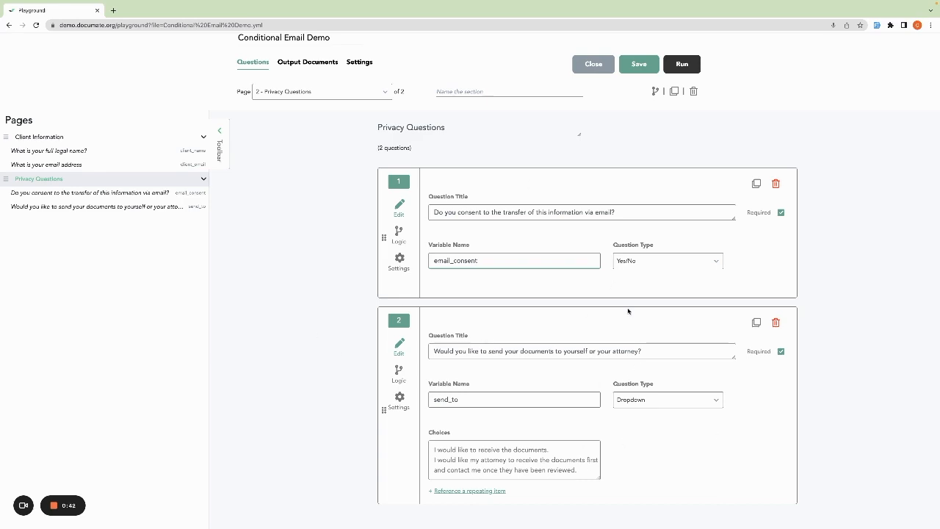
{"action": "scroll", "scroll_direction": "down", "scroll_amount": 3}
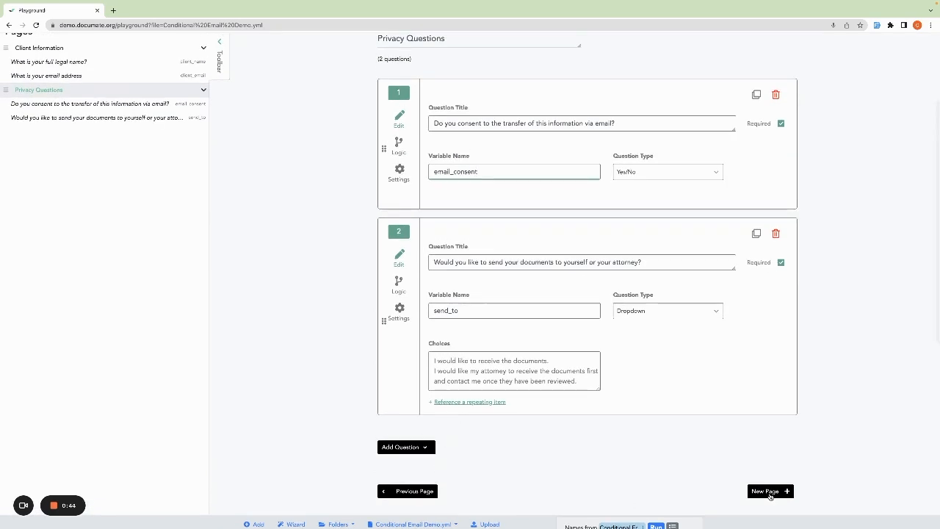
Add a third page and name its new Text variable final_email_address.
{"action": "left_click", "coordinate": [770, 491]}
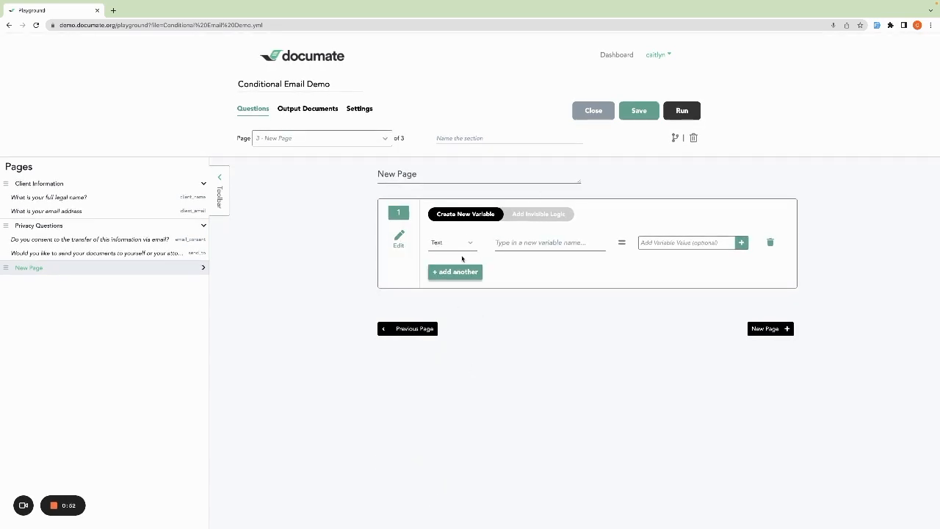
{"action": "left_click", "coordinate": [550, 243]}
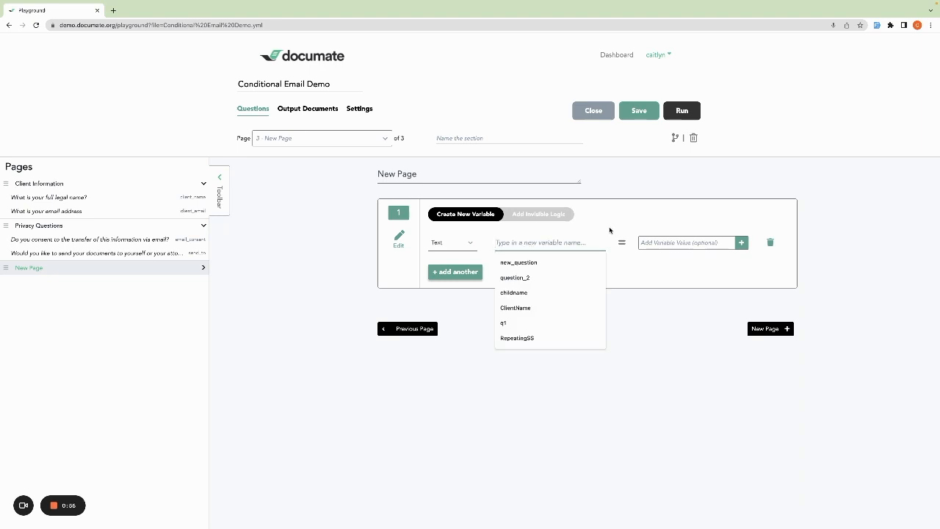
{"action": "left_click", "coordinate": [549, 242]}
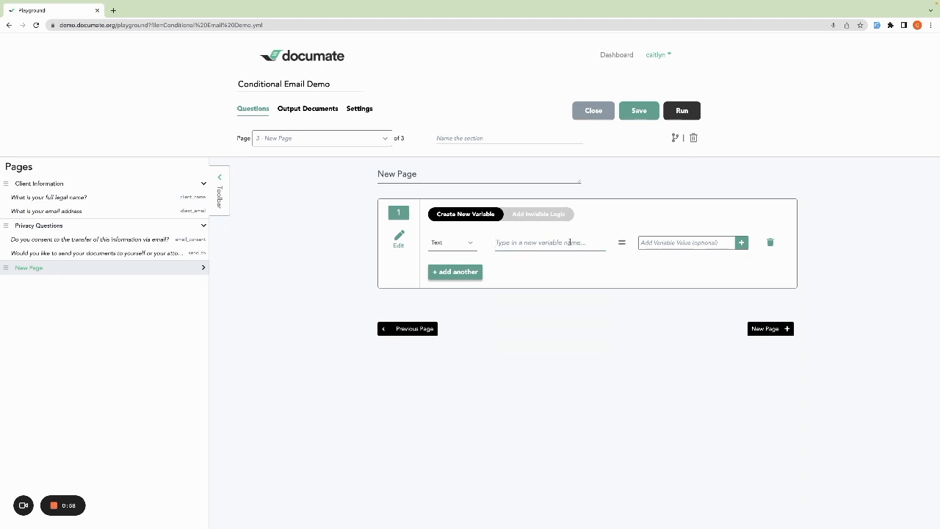
{"action": "type", "text": "final email address"}
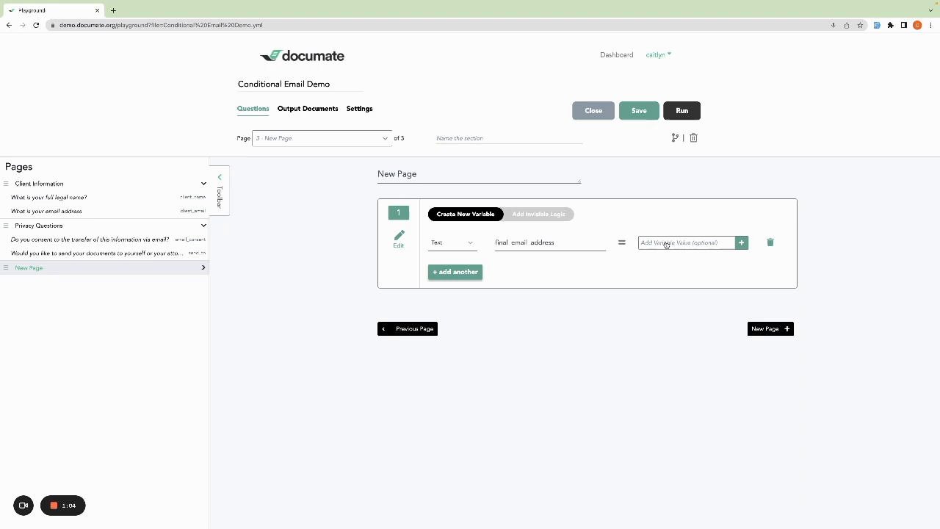
{"action": "mouse_move", "coordinate": [558, 221]}
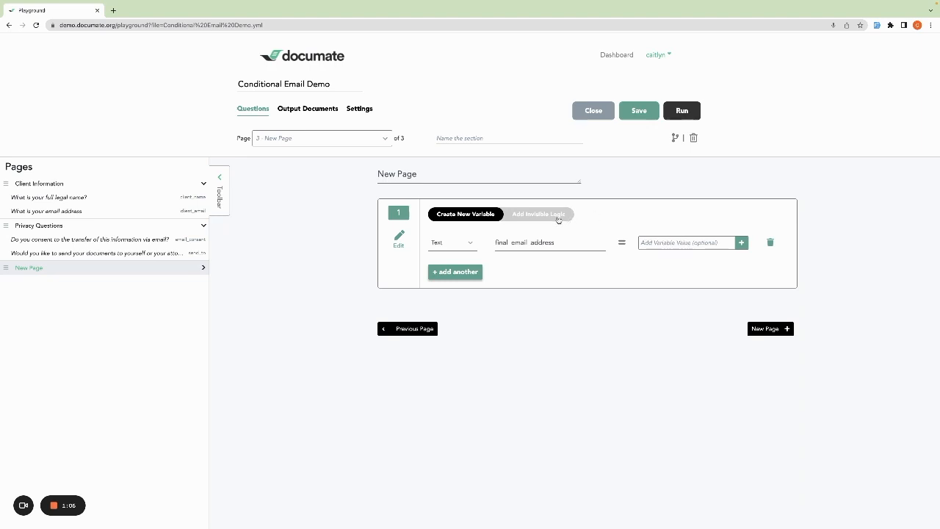
Add variable logic: if email_consent is Yes and send_to is myself, final_email_address = client_email.
{"action": "left_click", "coordinate": [539, 215]}
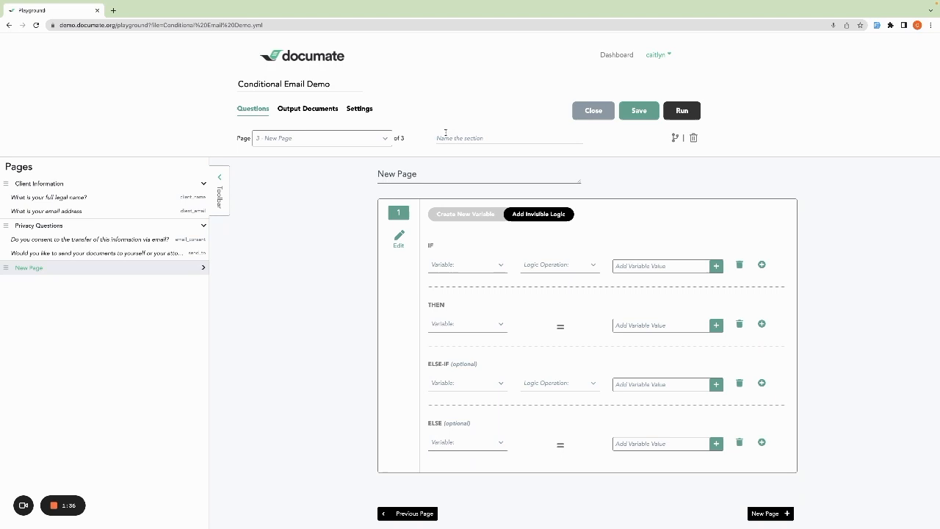
{"action": "left_click", "coordinate": [467, 264]}
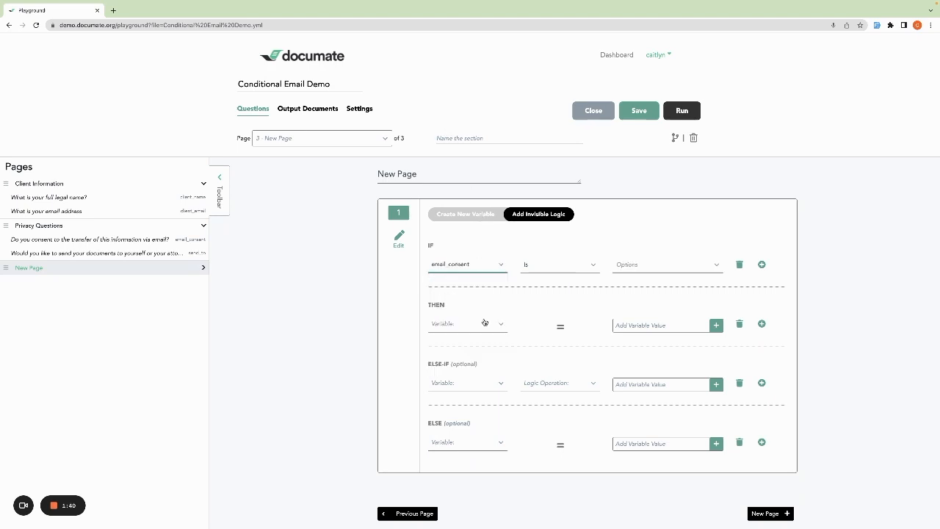
{"action": "left_click", "coordinate": [667, 264]}
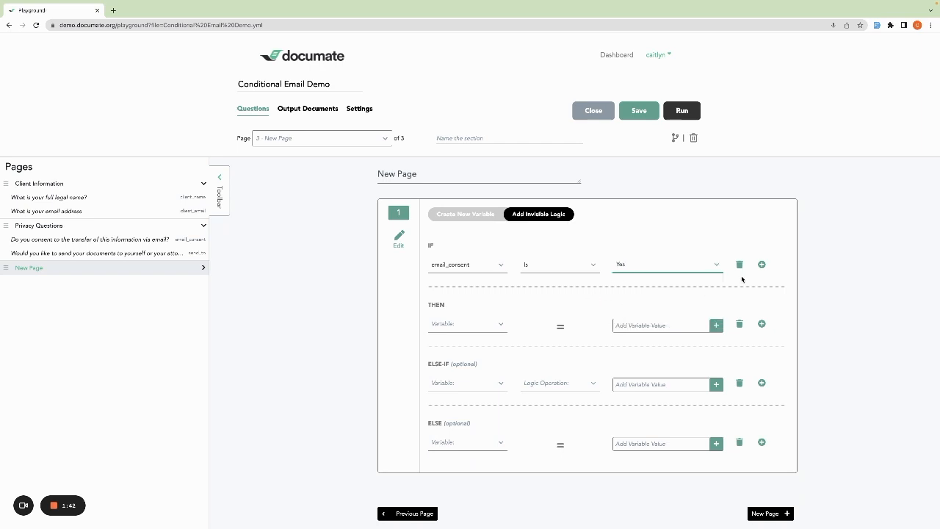
{"action": "left_click", "coordinate": [761, 264]}
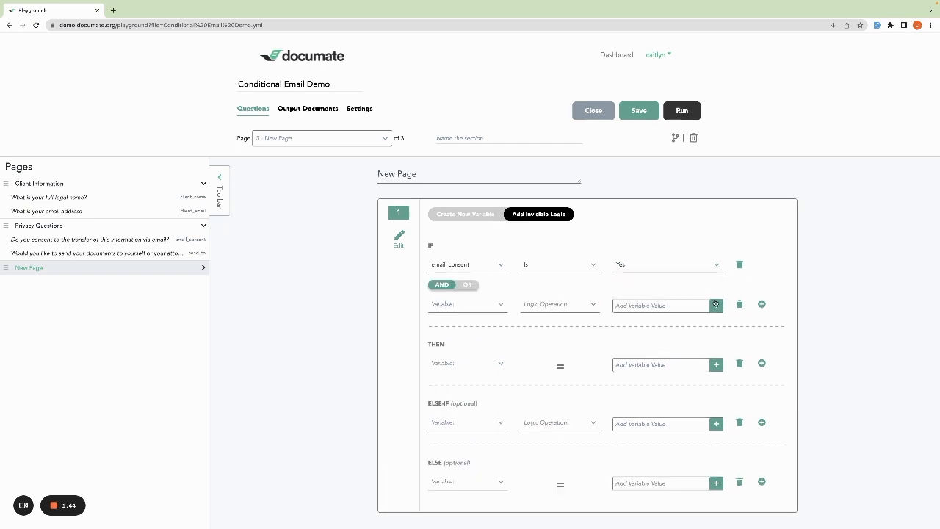
{"action": "left_click", "coordinate": [467, 303]}
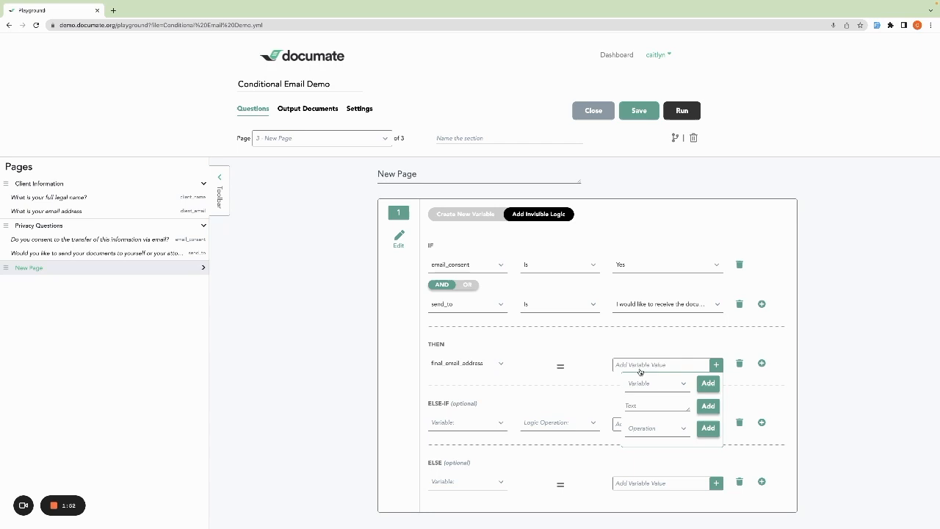
{"action": "left_click", "coordinate": [658, 382]}
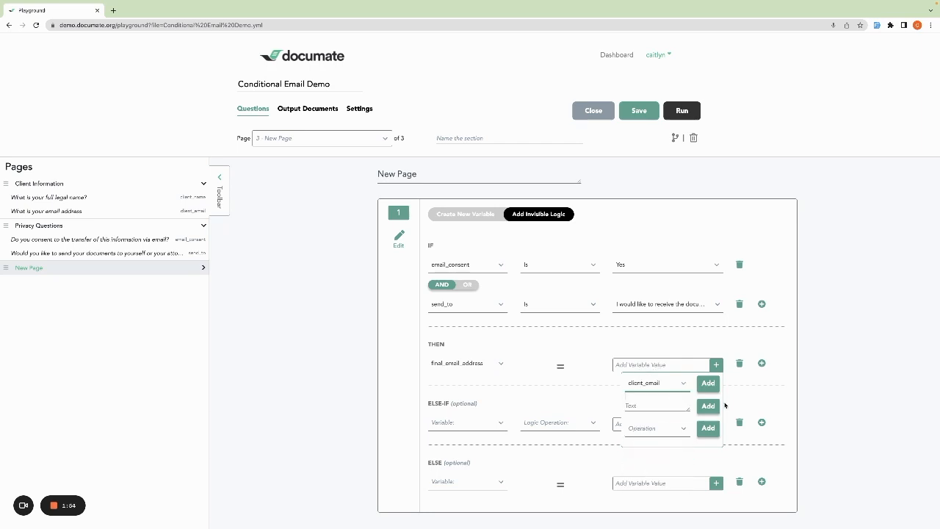
{"action": "left_click", "coordinate": [708, 382]}
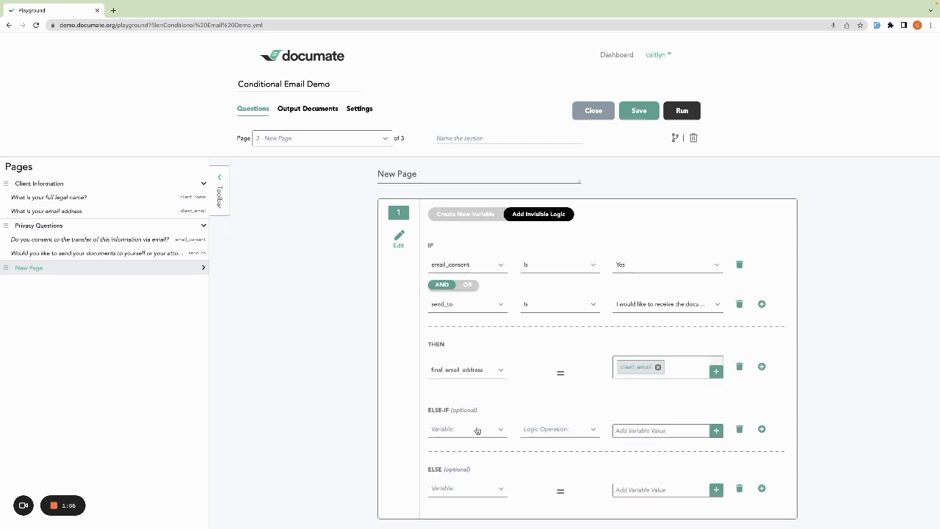
Add an else-if: email_consent Yes and send_to attorney sets final_email_address to the attorney's email.
{"action": "scroll", "scroll_direction": "down", "scroll_amount": 3}
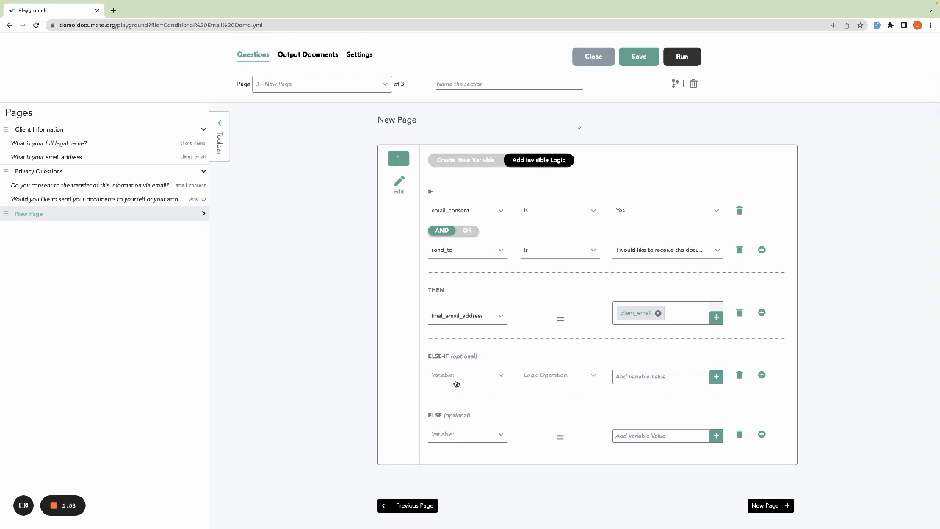
{"action": "left_click", "coordinate": [468, 375]}
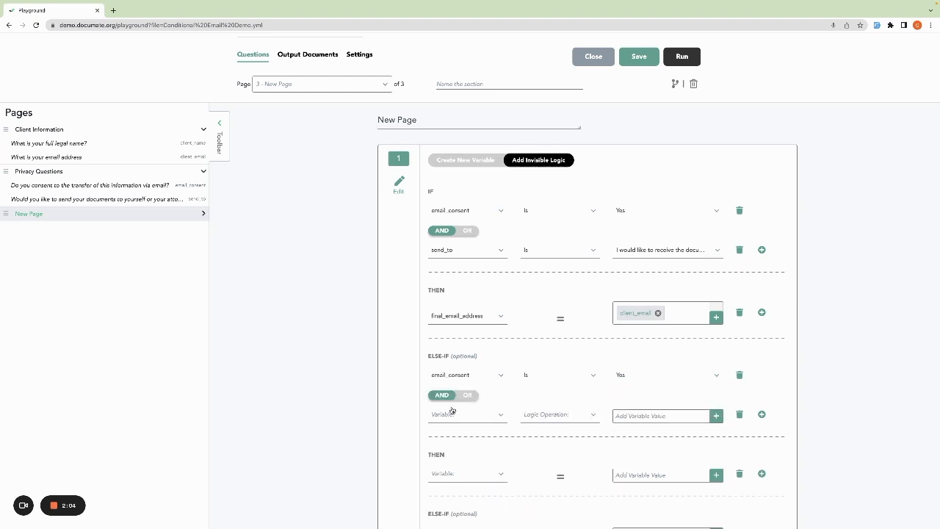
{"action": "left_click", "coordinate": [467, 414]}
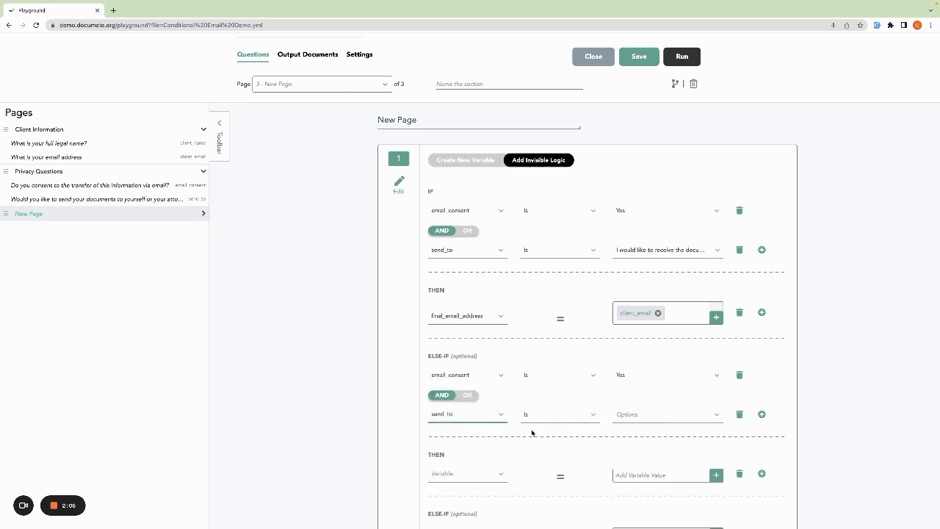
{"action": "left_click", "coordinate": [667, 414]}
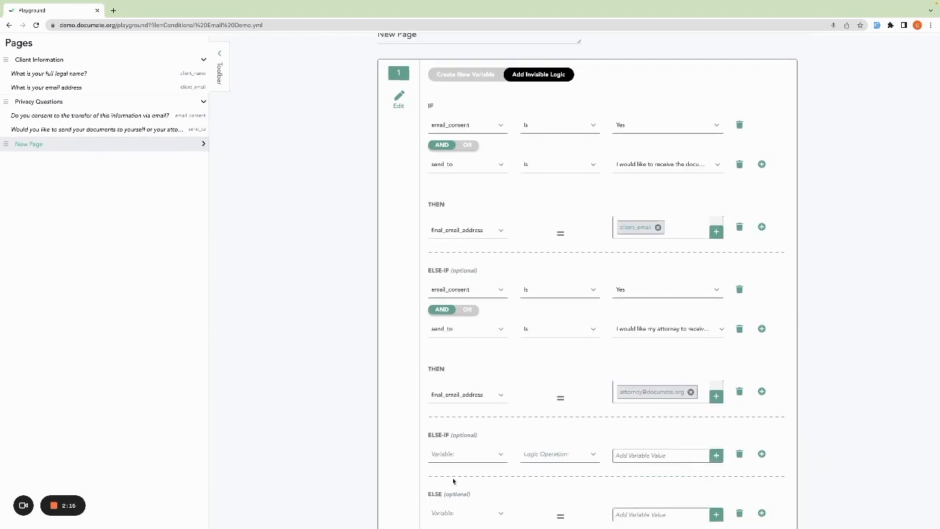
{"action": "left_click", "coordinate": [467, 454]}
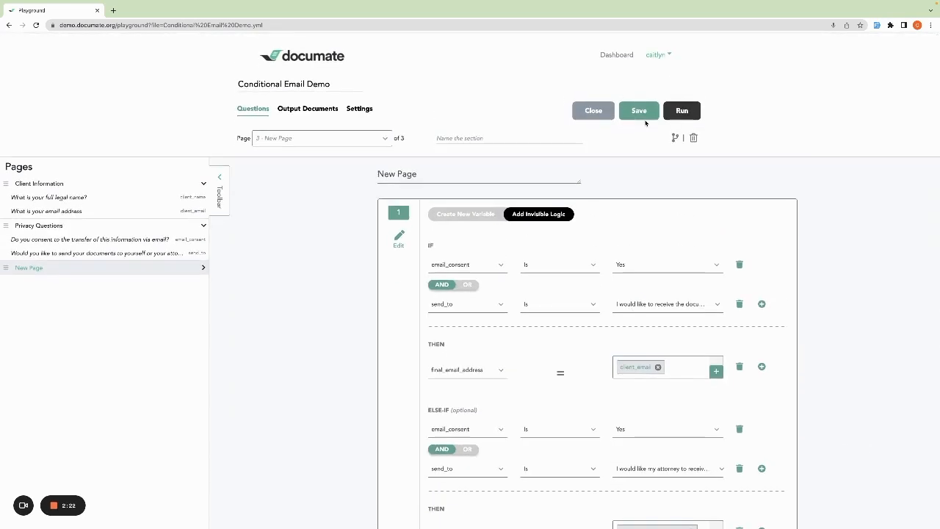
Save the workflow and set finalized documents to be emailed to final_email_address.
{"action": "left_click", "coordinate": [638, 110]}
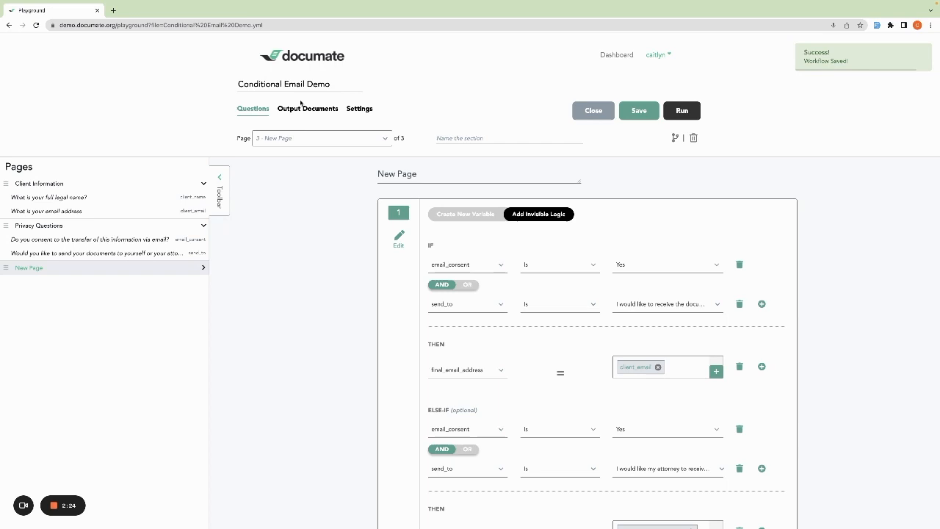
{"action": "left_click", "coordinate": [309, 108]}
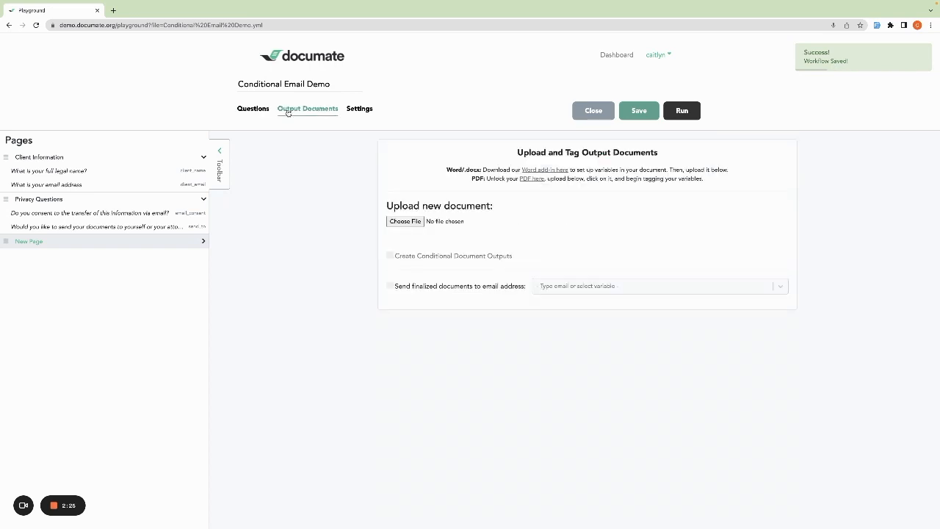
{"action": "left_click", "coordinate": [390, 285]}
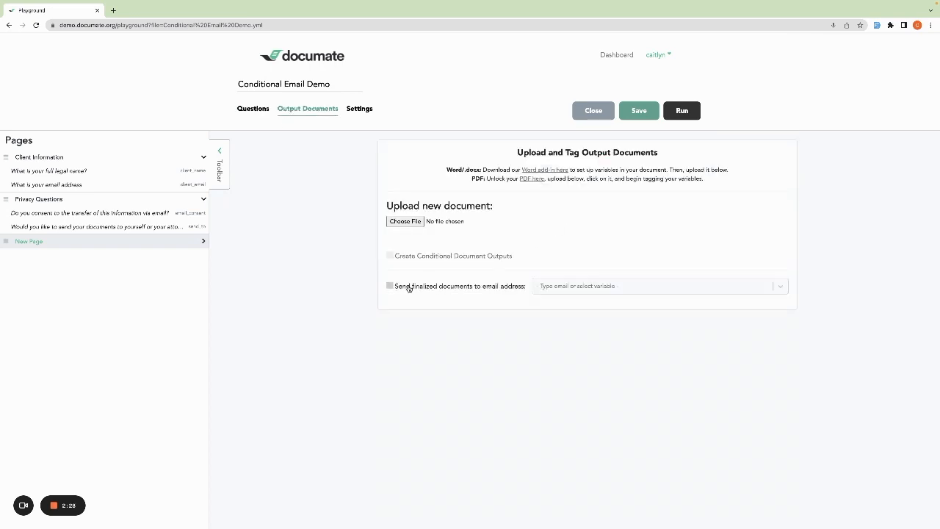
{"action": "left_click", "coordinate": [389, 285]}
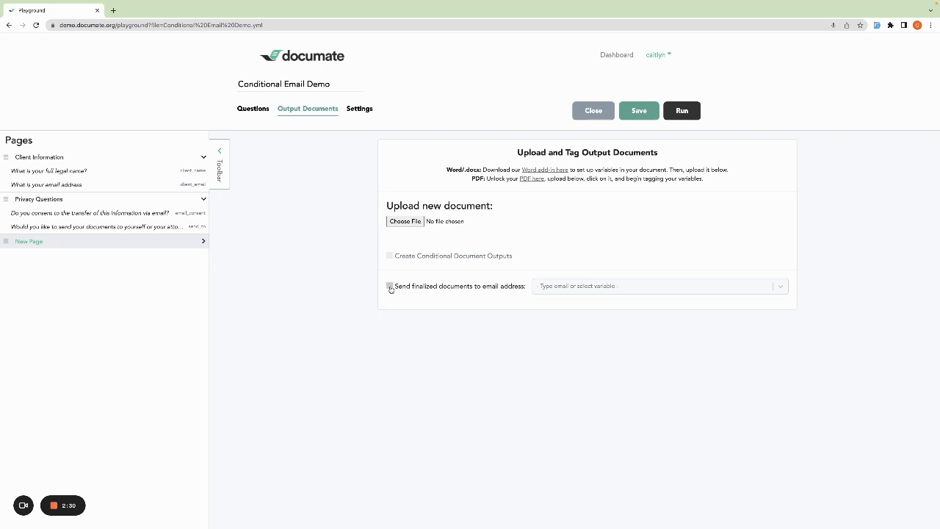
{"action": "left_click", "coordinate": [391, 285]}
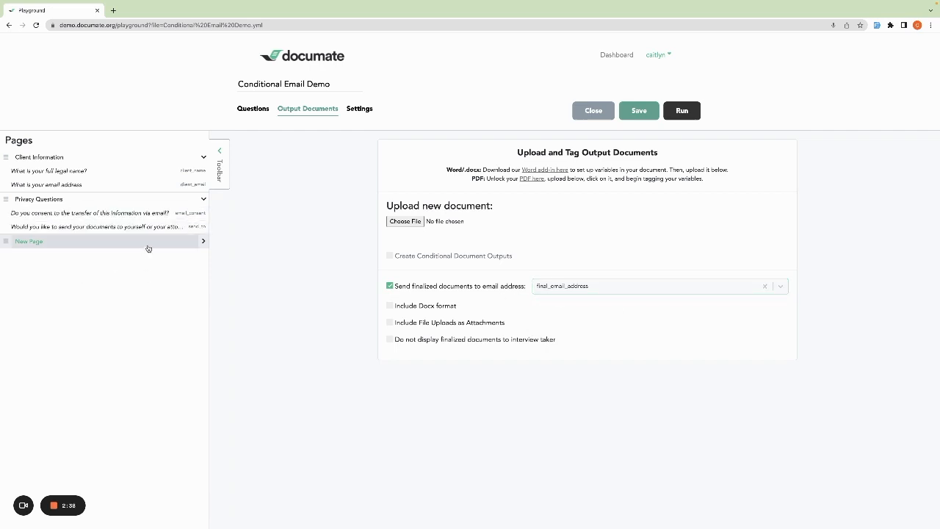
{"action": "mouse_move", "coordinate": [167, 243]}
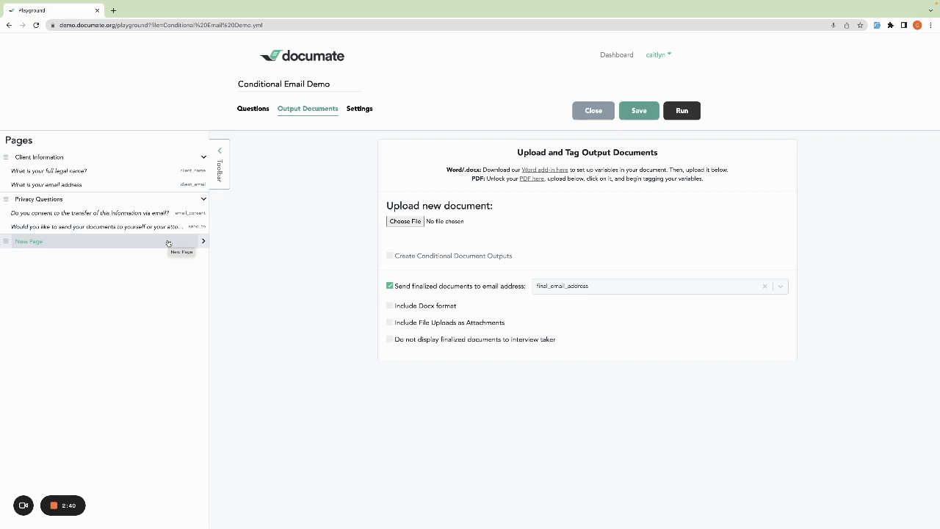
{"action": "left_click", "coordinate": [654, 285]}
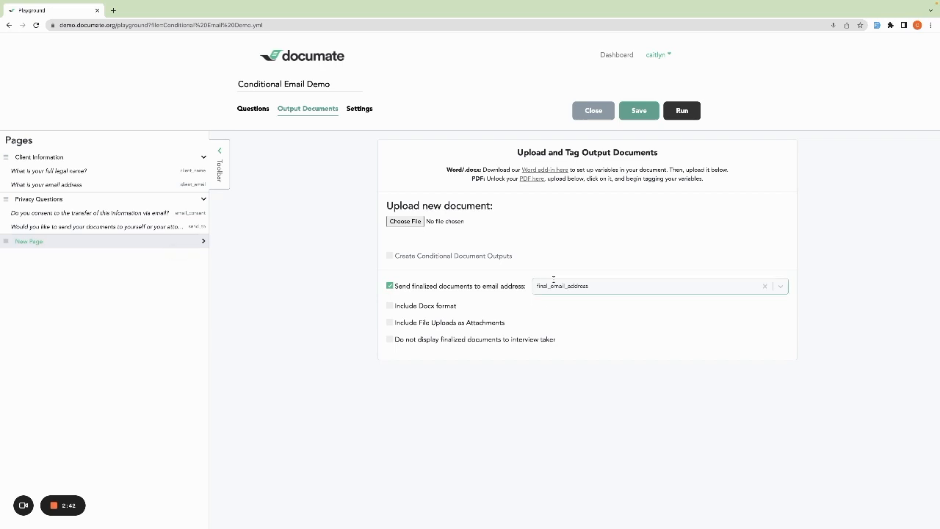